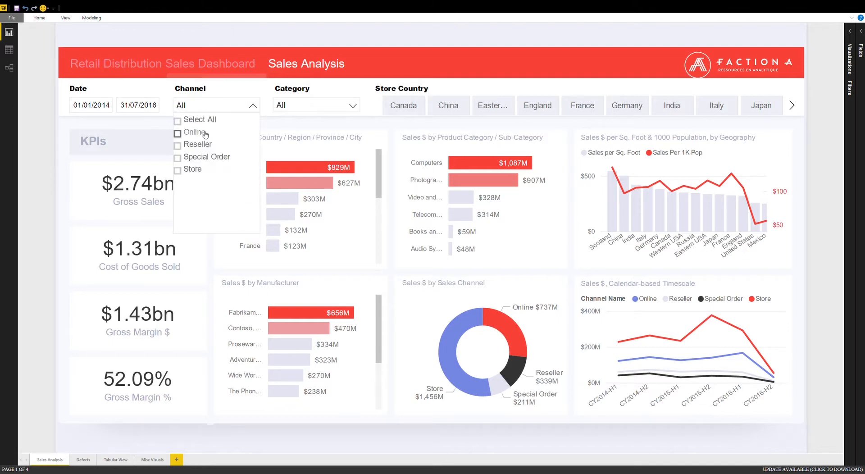
# - Try the Online and Reseller channel filters, clear them back to all channels, and leave the end date unchanged
pyautogui.click(177, 134)
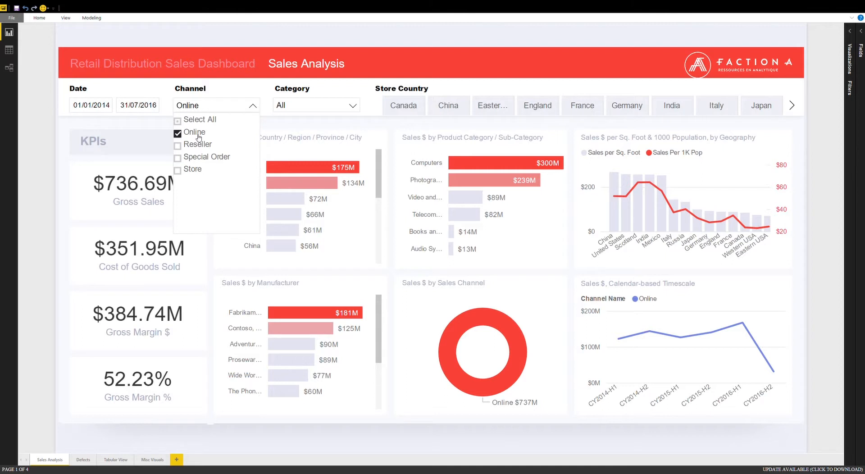
pyautogui.moveTo(197, 136)
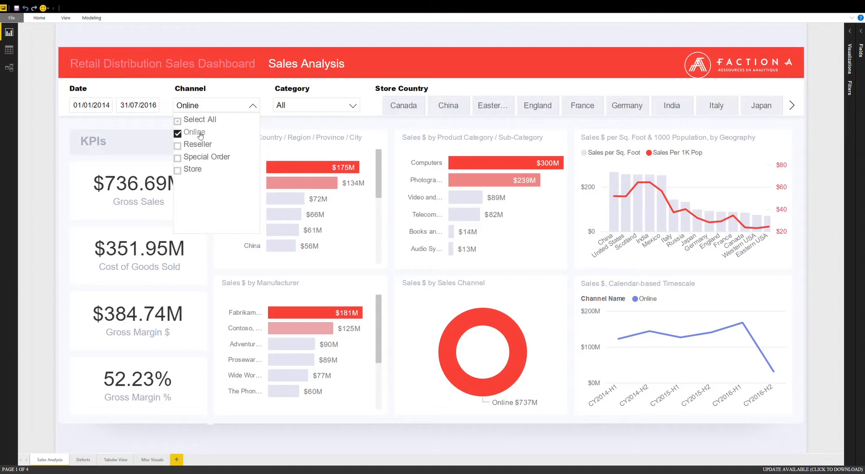
pyautogui.click(179, 145)
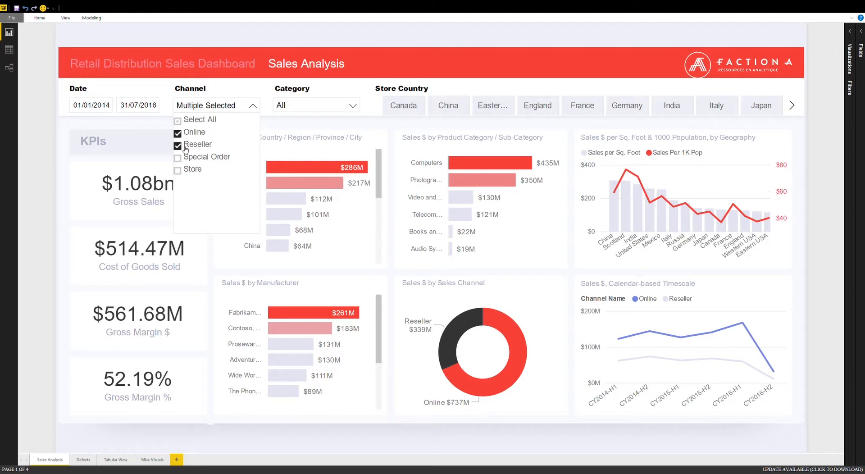
pyautogui.click(178, 119)
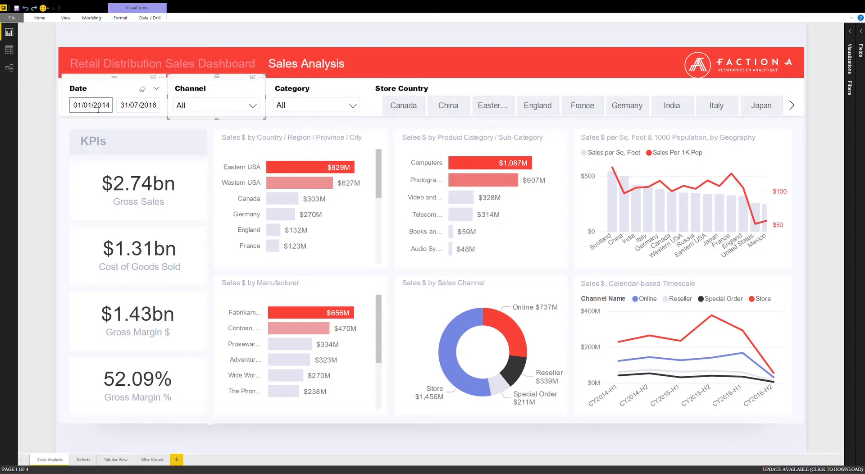
pyautogui.click(137, 104)
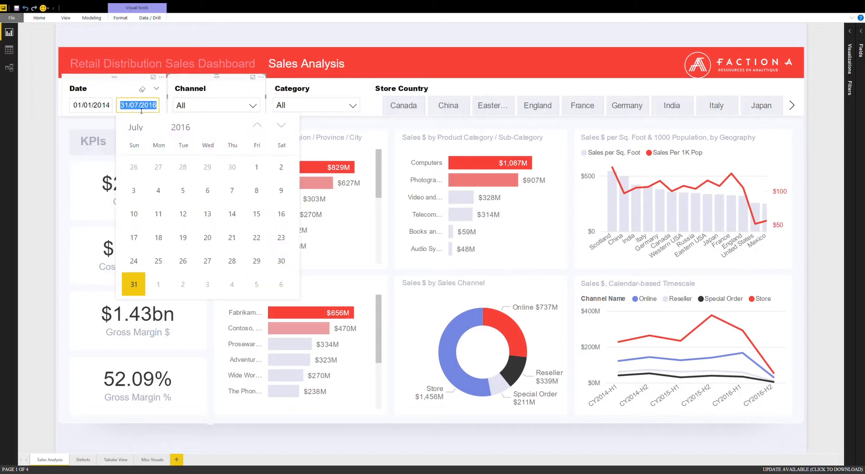
pyautogui.click(142, 89)
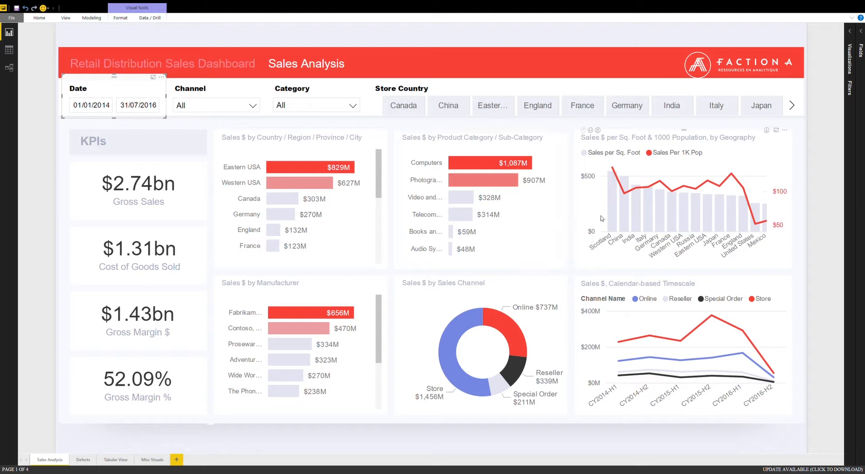
pyautogui.moveTo(660, 227)
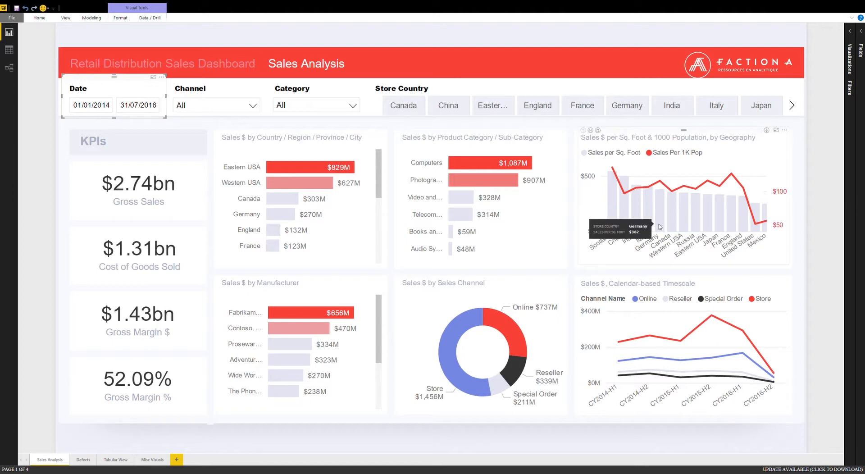
pyautogui.moveTo(325, 313)
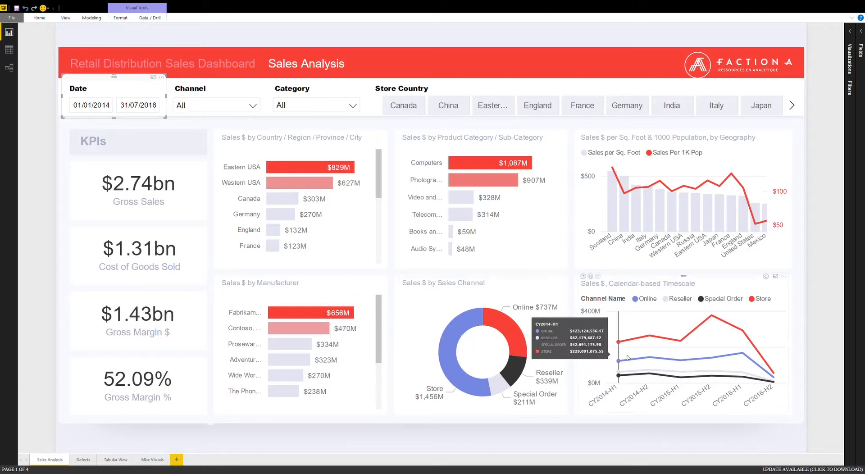
pyautogui.moveTo(729, 343)
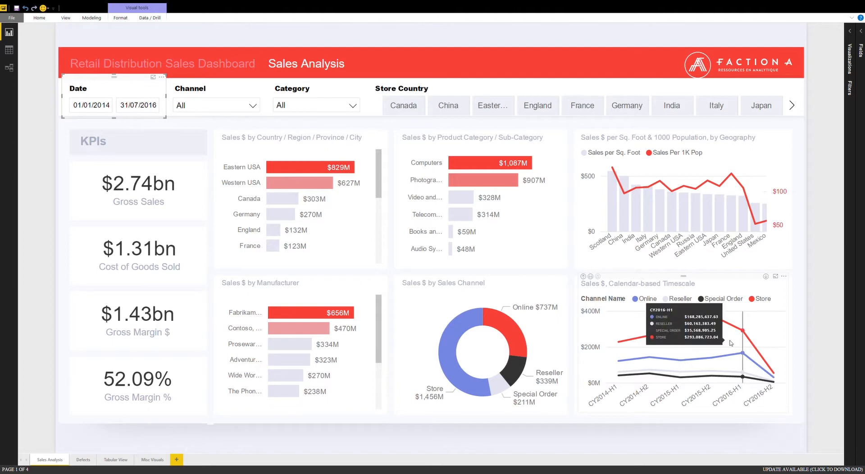
pyautogui.moveTo(712, 343)
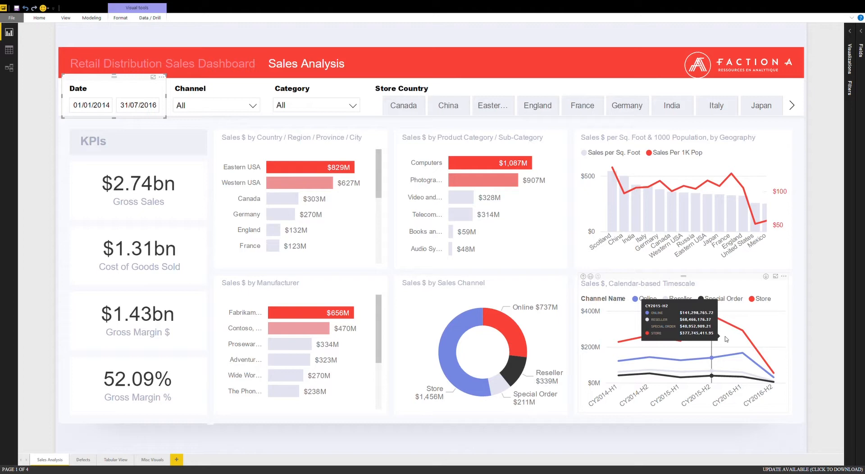
pyautogui.moveTo(546, 183)
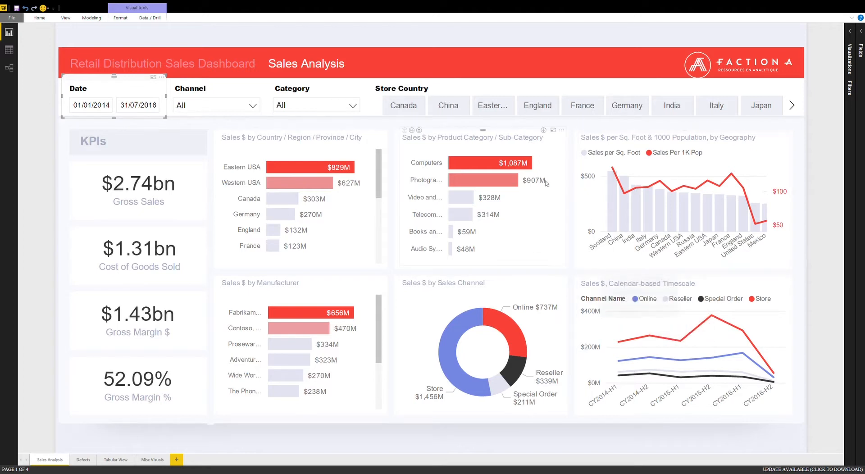
pyautogui.moveTo(464, 123)
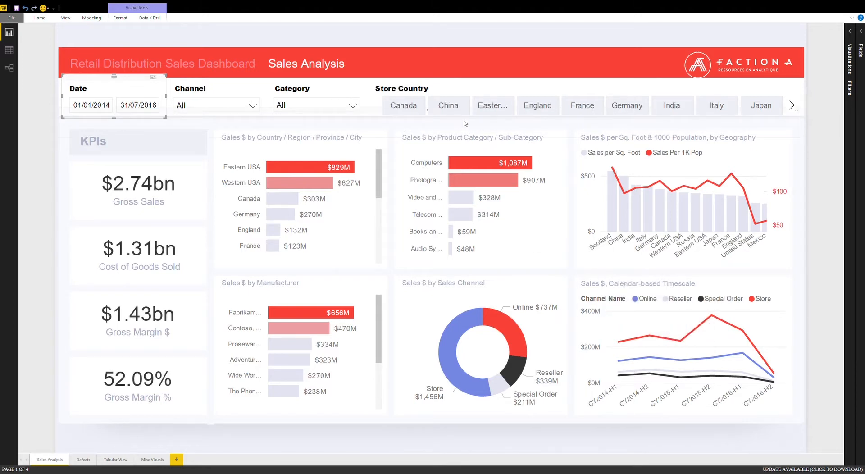
# - Filter the Store Country slicer to China, then switch it to Germany ($270.21M gross sales, 52.09% margin)
pyautogui.click(448, 105)
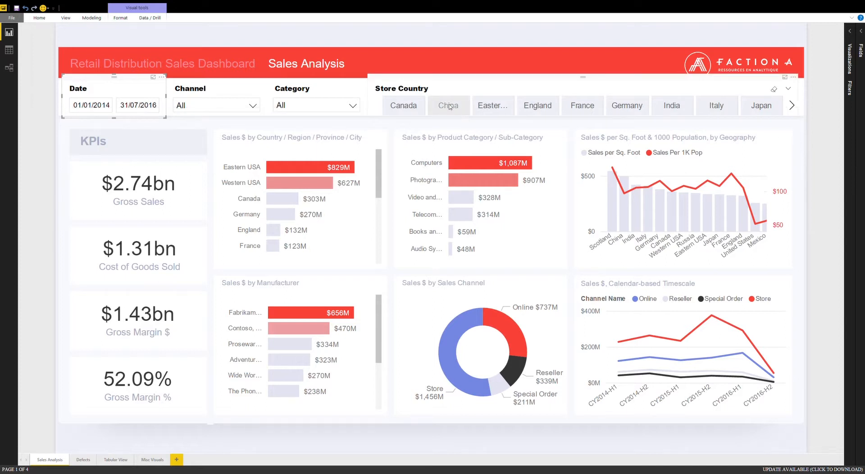
pyautogui.click(448, 105)
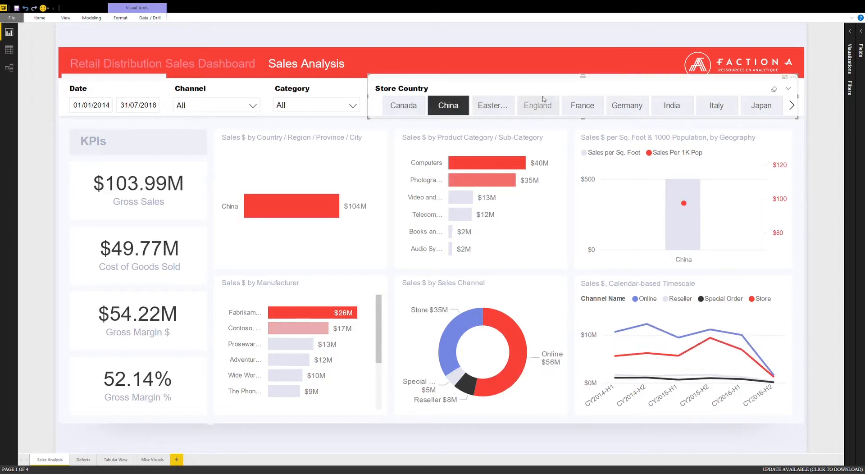
pyautogui.click(627, 105)
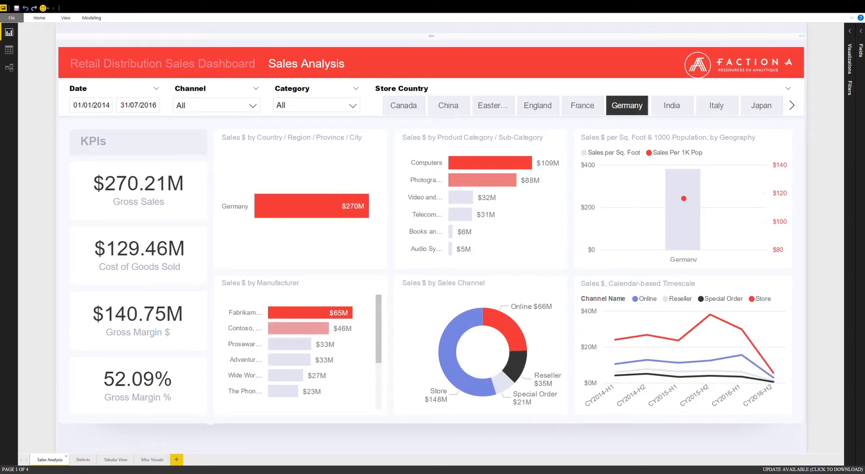
# - Review the Defects page's quantities and return rates by manufacturer, then move on to the Tabular View page
pyautogui.click(83, 459)
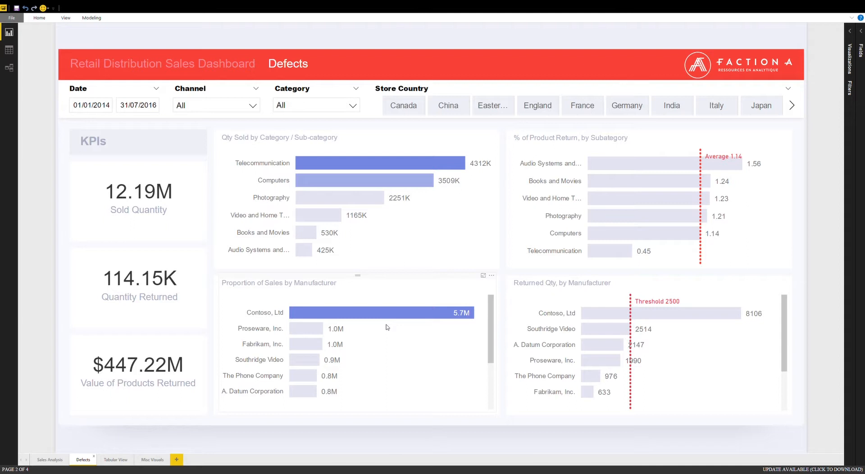
pyautogui.moveTo(375, 312)
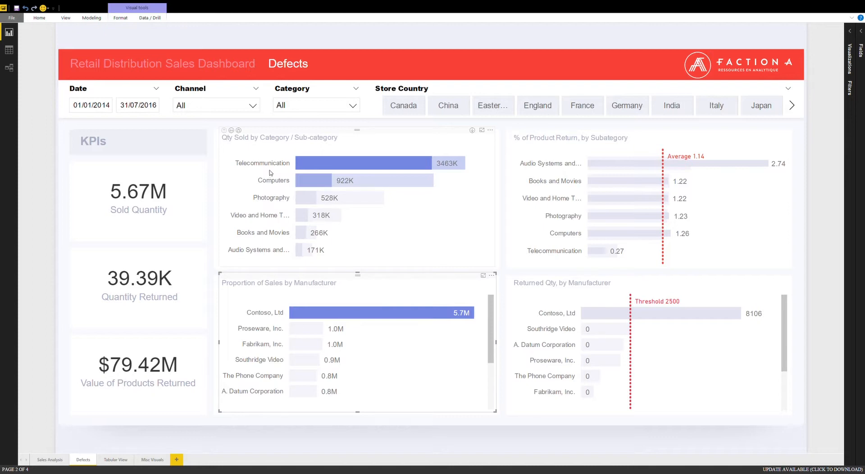
pyautogui.moveTo(627, 260)
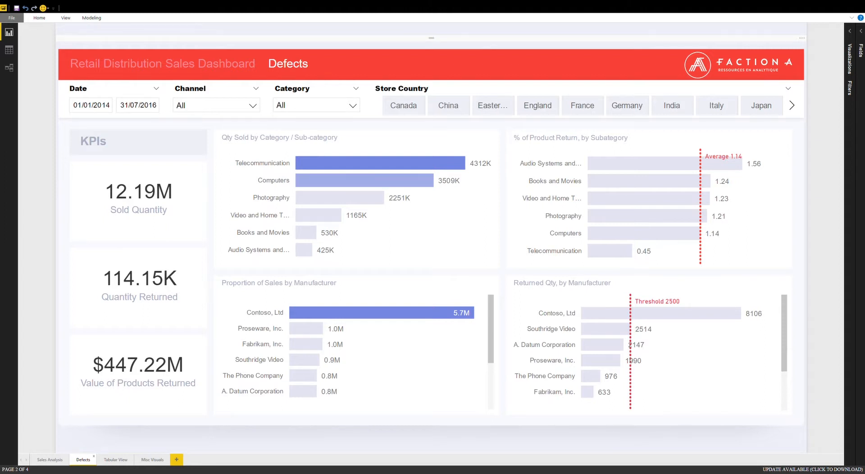
pyautogui.click(116, 459)
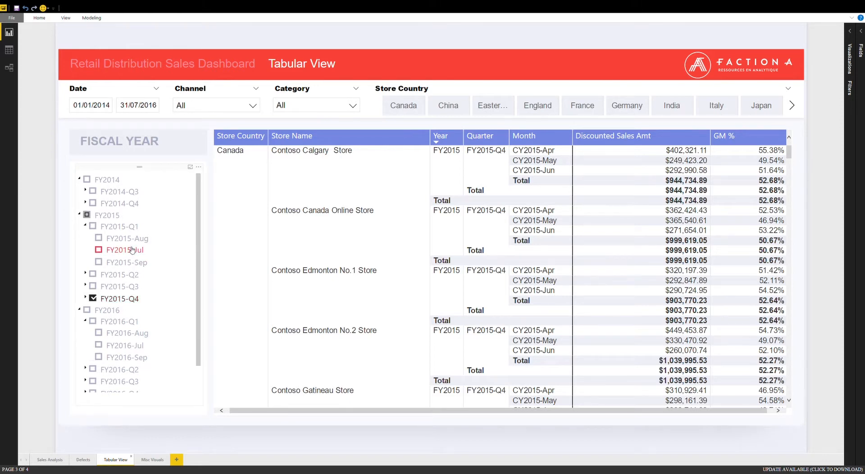
# - Add FY2015-Jul to the fiscal year filter for Canadian store sales, then move to the Misc Visuals page
pyautogui.click(98, 250)
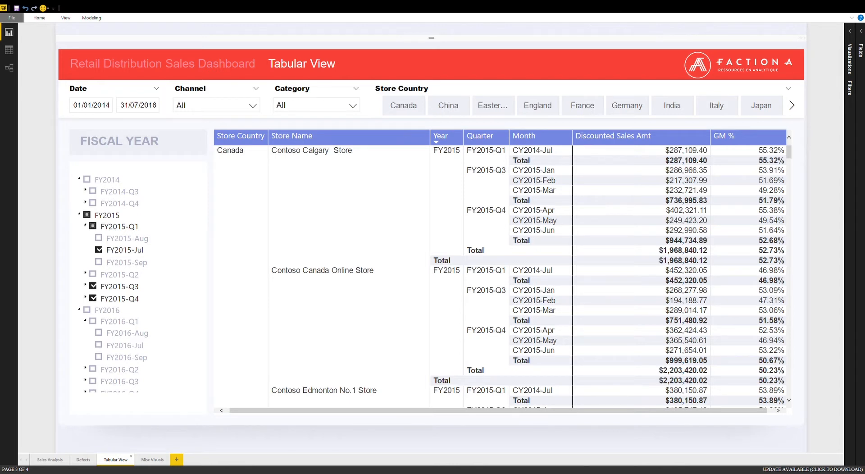
pyautogui.click(152, 458)
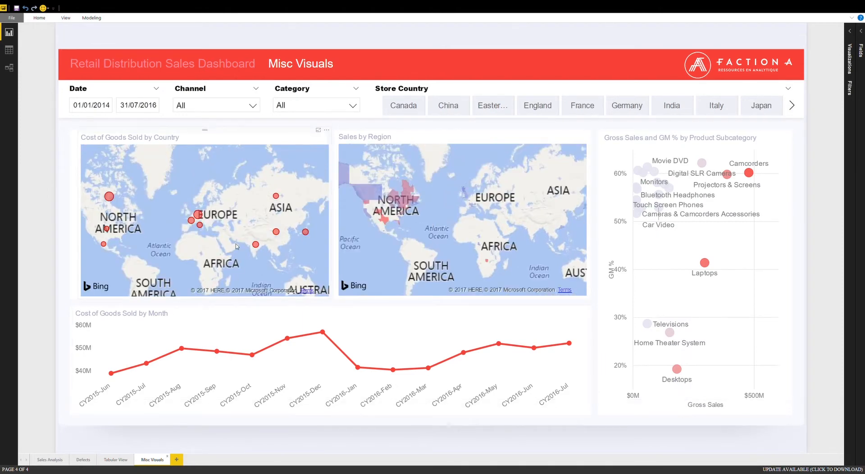
pyautogui.moveTo(218, 200)
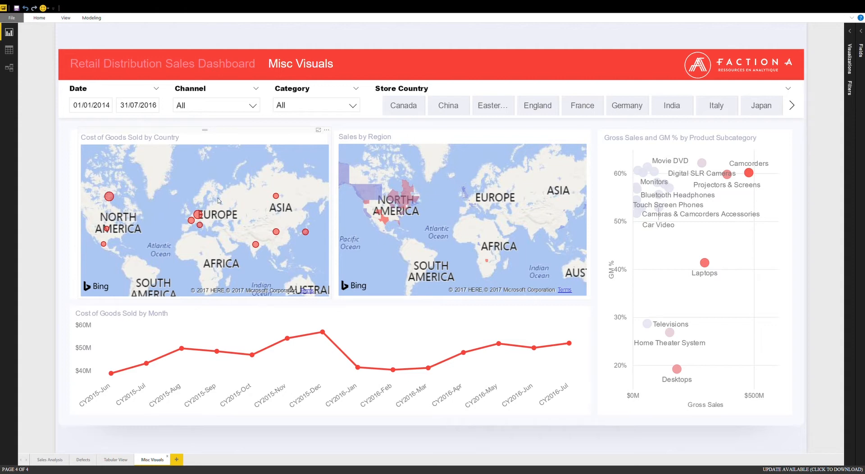
pyautogui.moveTo(187, 217)
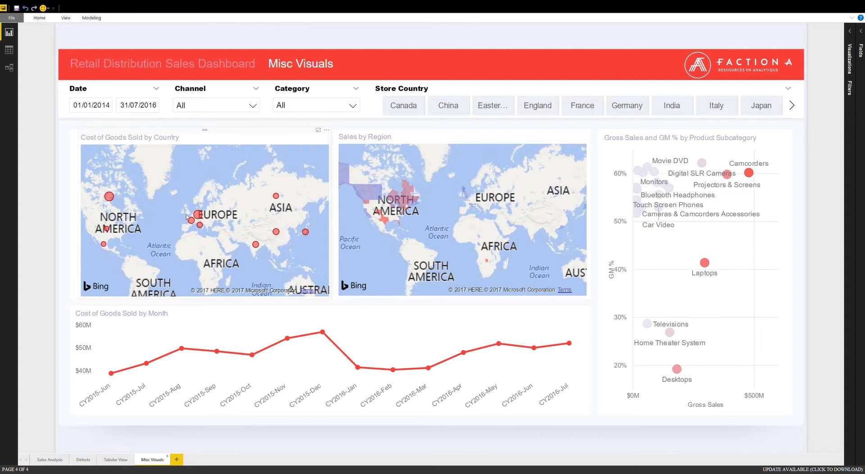
pyautogui.moveTo(127, 202)
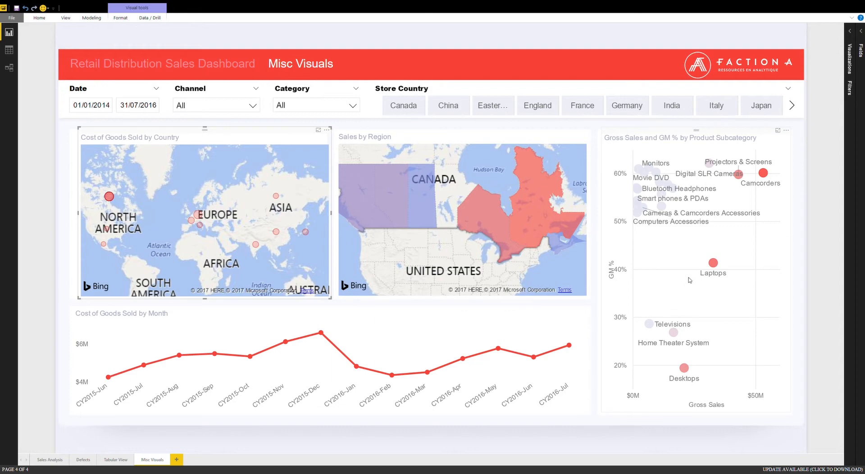
pyautogui.moveTo(691, 280)
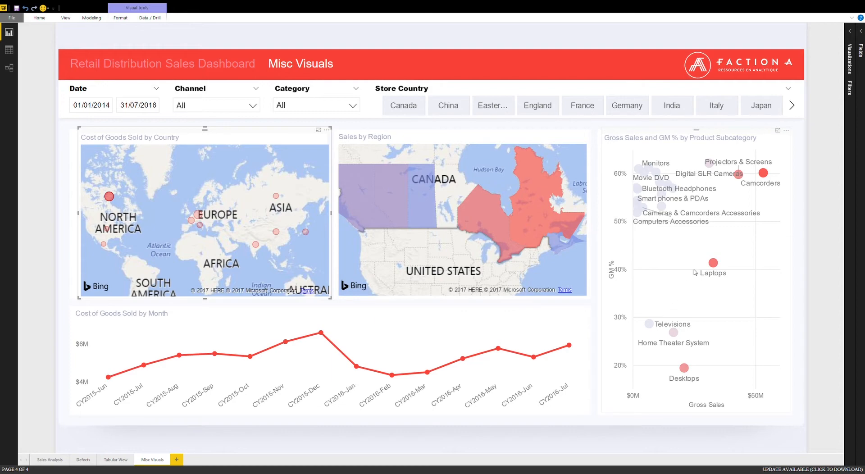